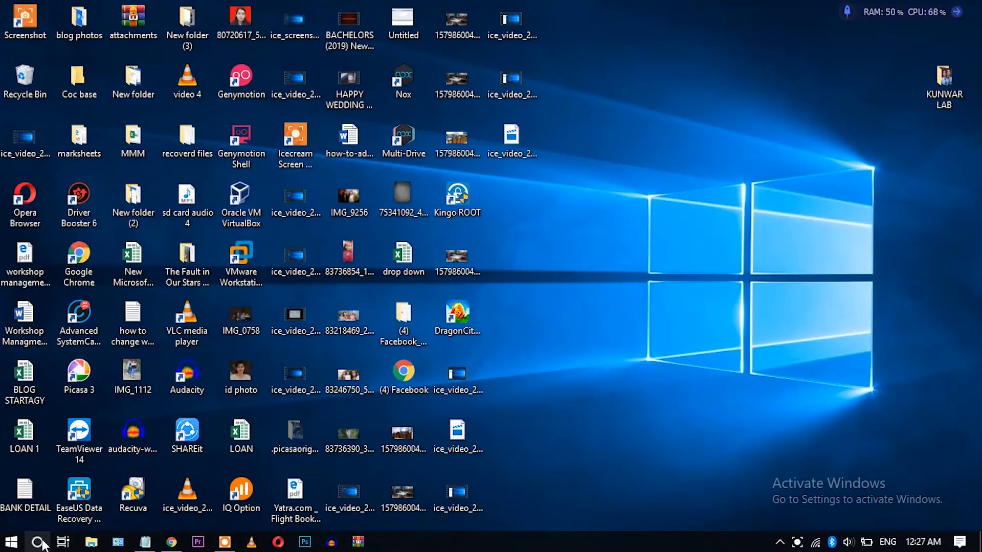
# - Search Windows for 'disk' to locate the Disk Management tool
pyautogui.click(39, 542)
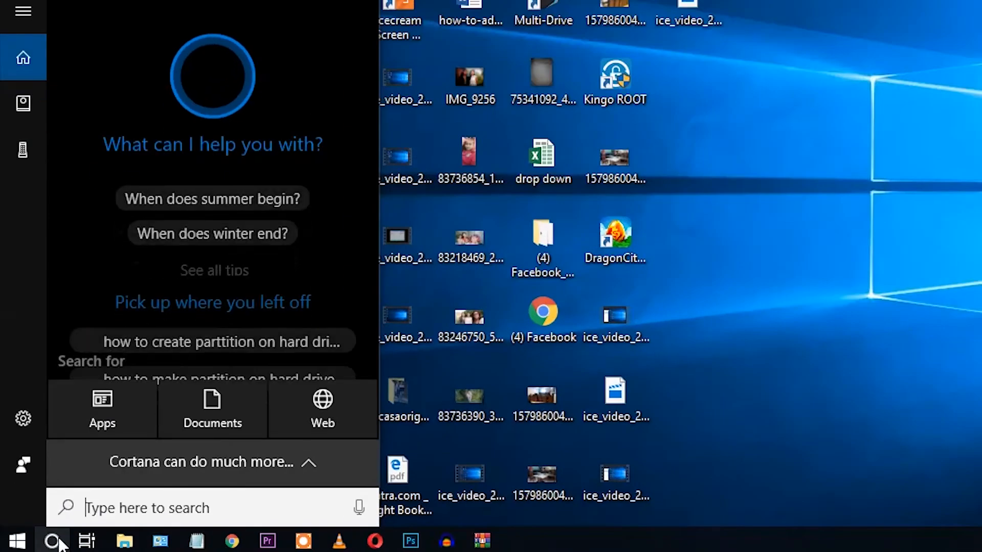
pyautogui.write('disk')
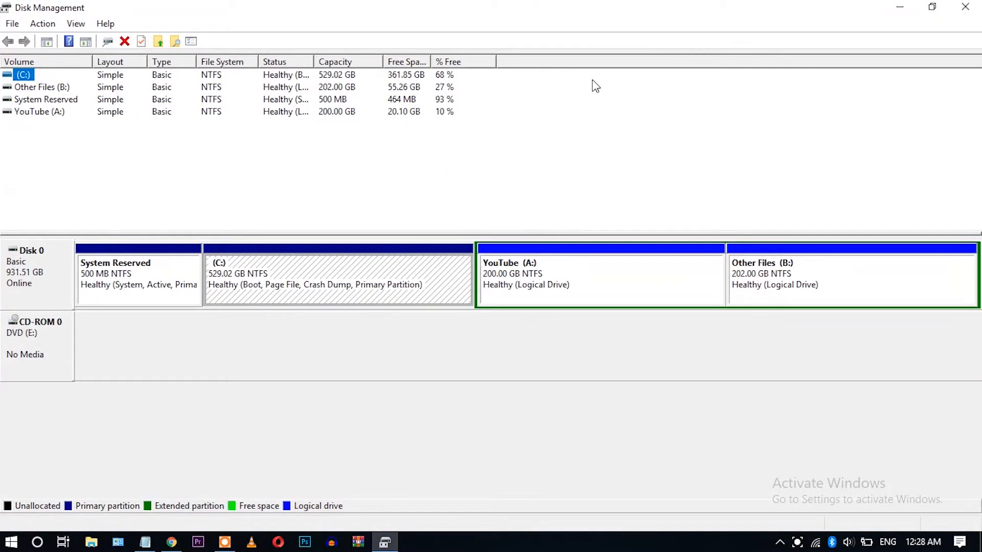
pyautogui.moveTo(337, 289)
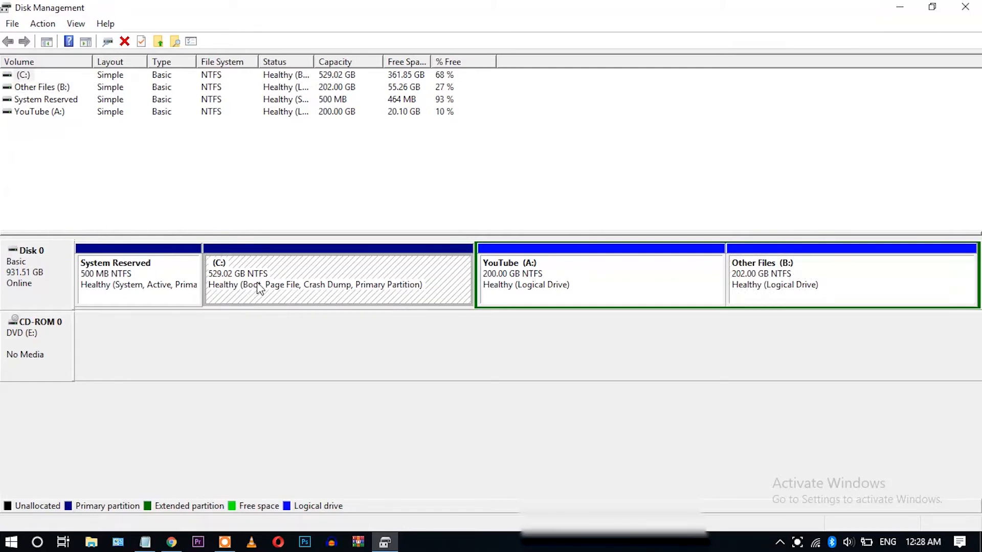
pyautogui.moveTo(313, 280)
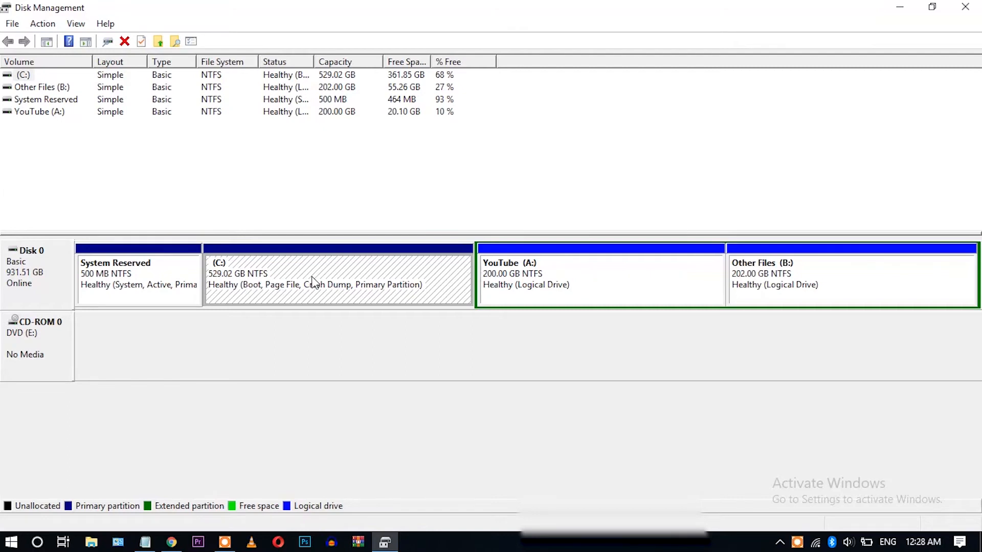
pyautogui.moveTo(292, 278)
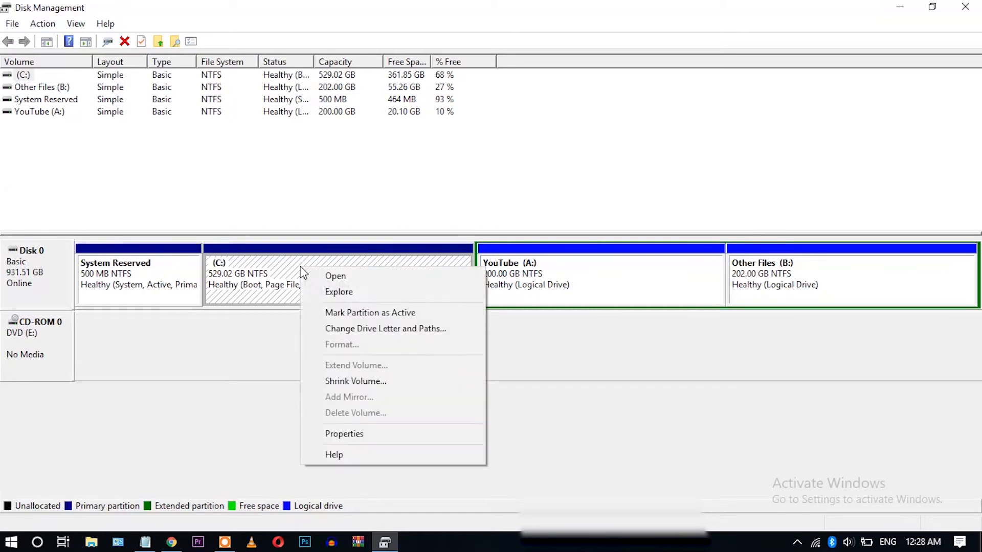
pyautogui.moveTo(355, 382)
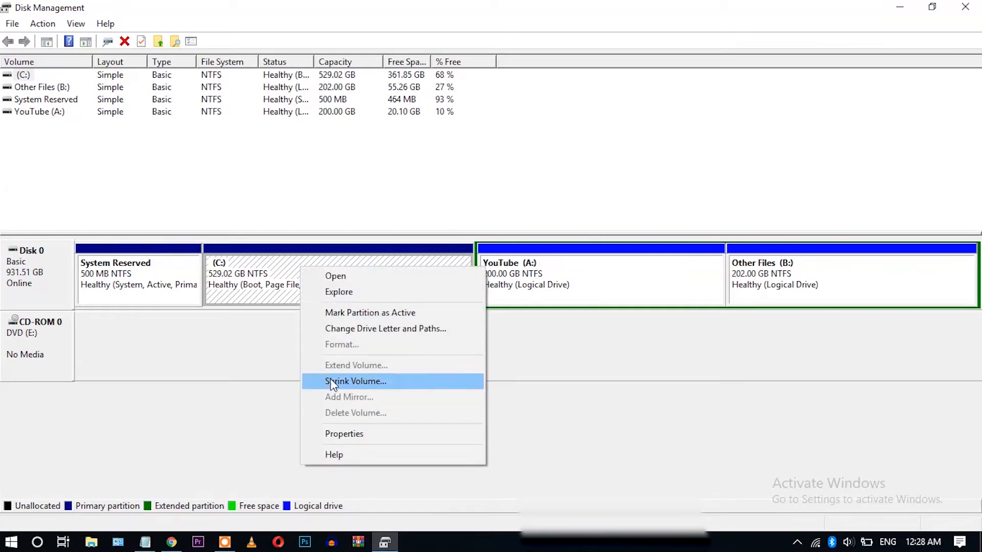
# - Shrink the C: volume by 300000 MB, leaving 292.97 GB unallocated beside it
pyautogui.click(356, 382)
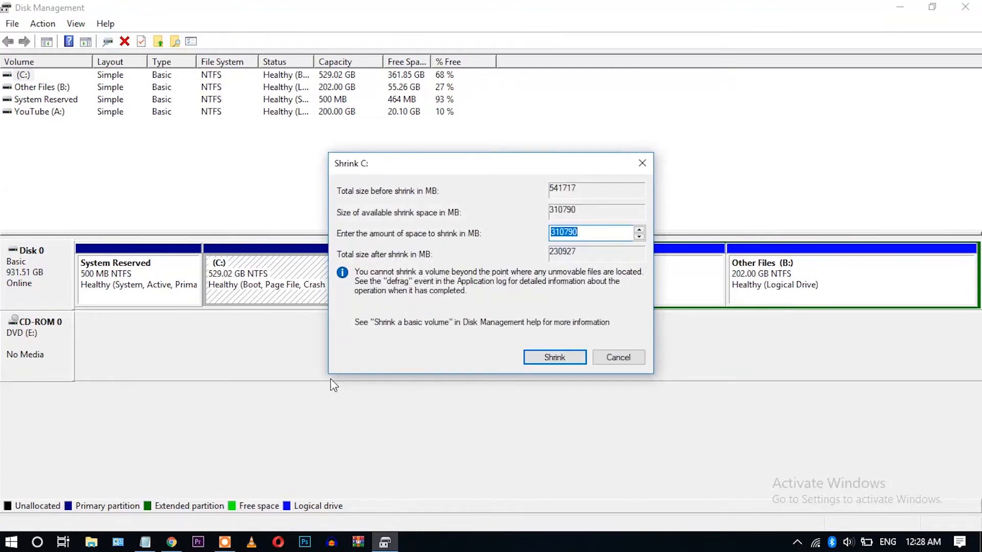
pyautogui.moveTo(589, 219)
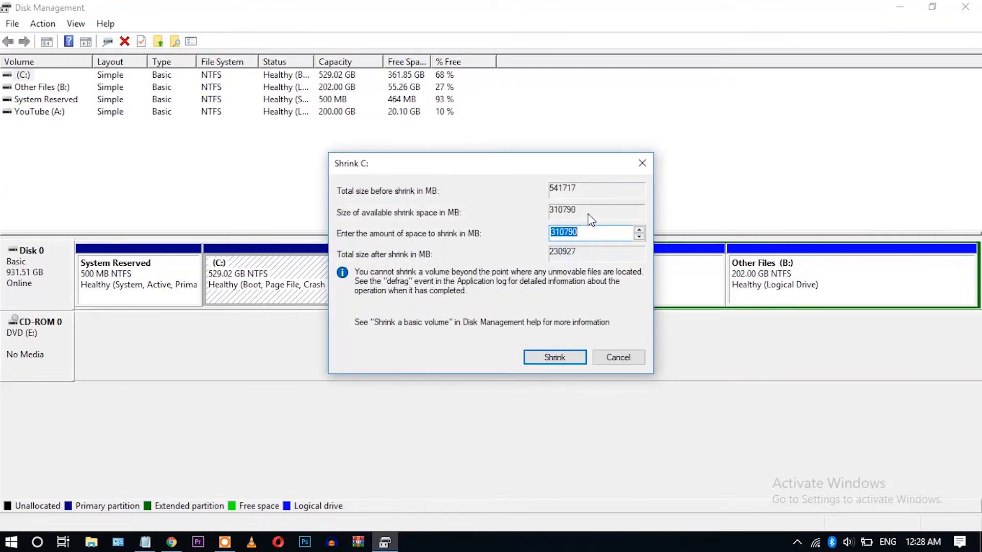
pyautogui.moveTo(579, 217)
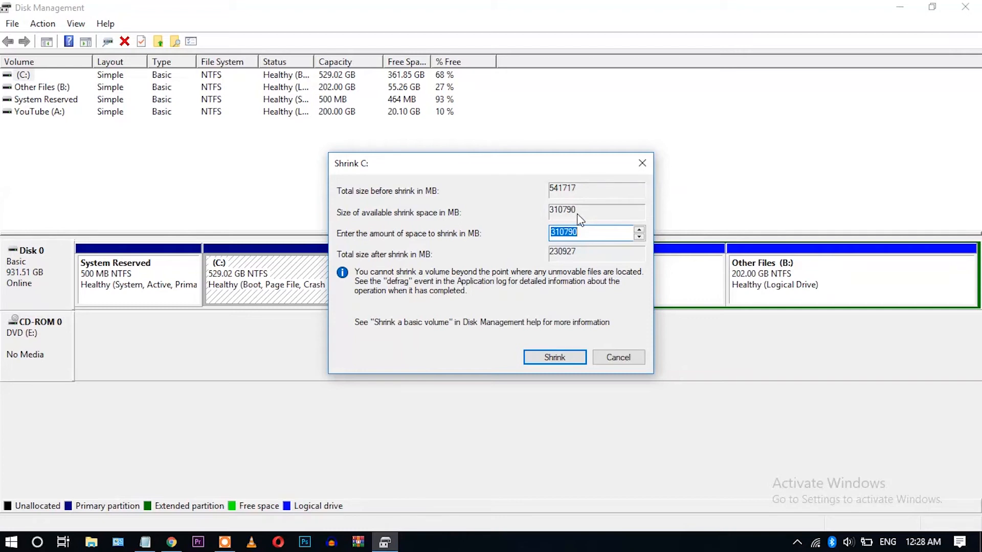
pyautogui.moveTo(564, 221)
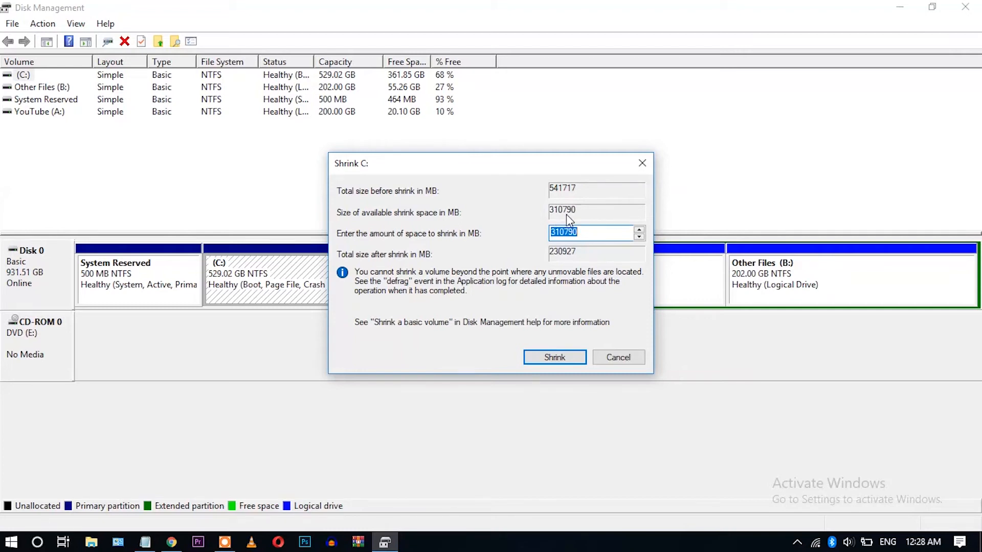
pyautogui.moveTo(584, 230)
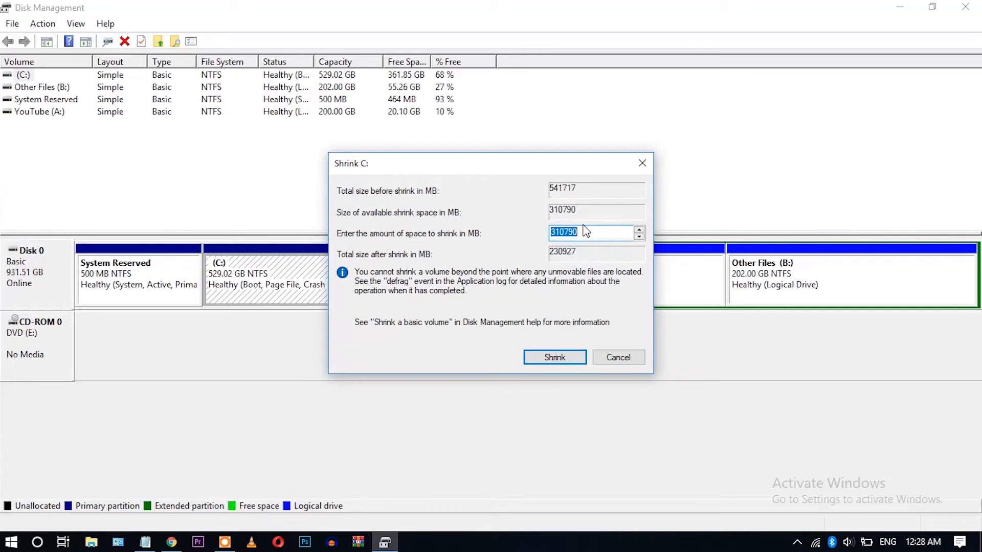
pyautogui.click(593, 232)
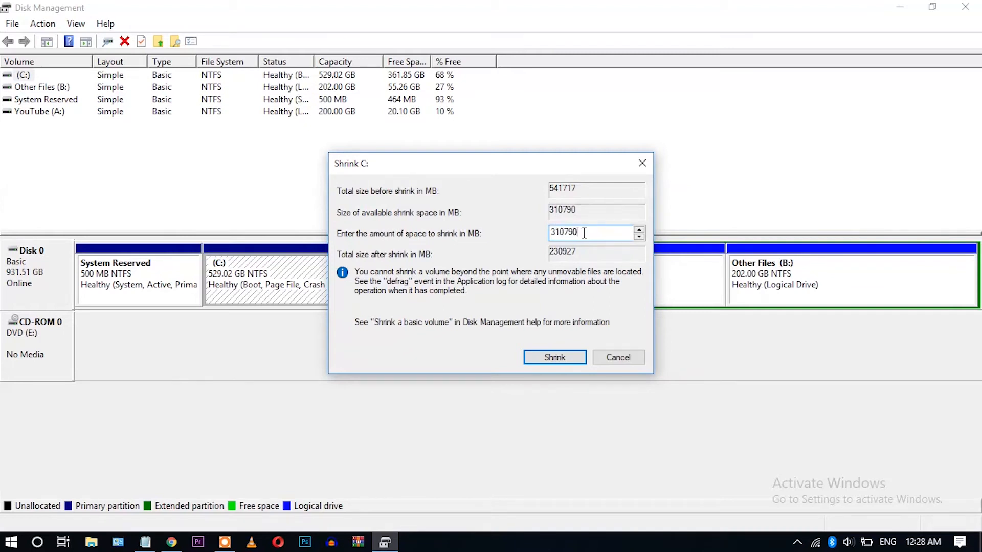
pyautogui.write('3')
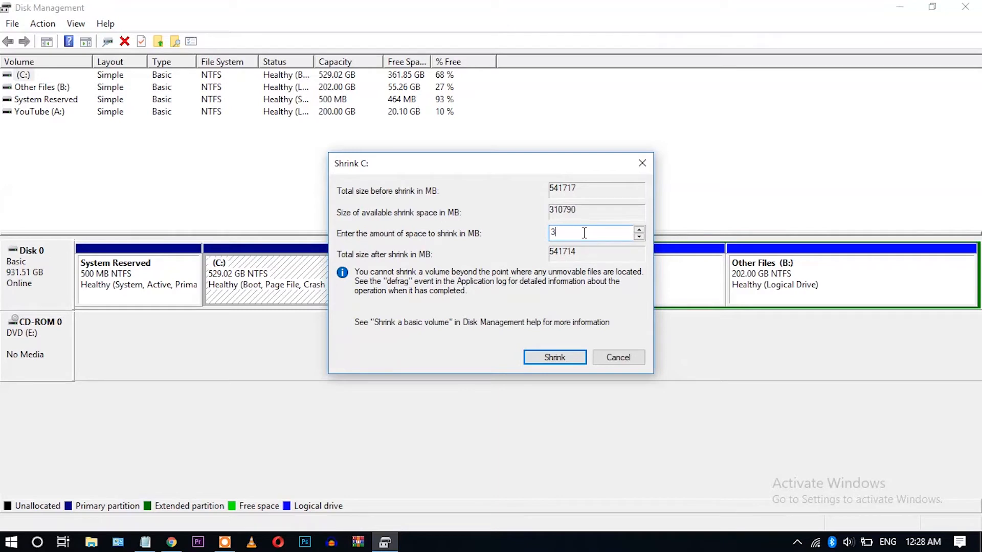
pyautogui.write('00000')
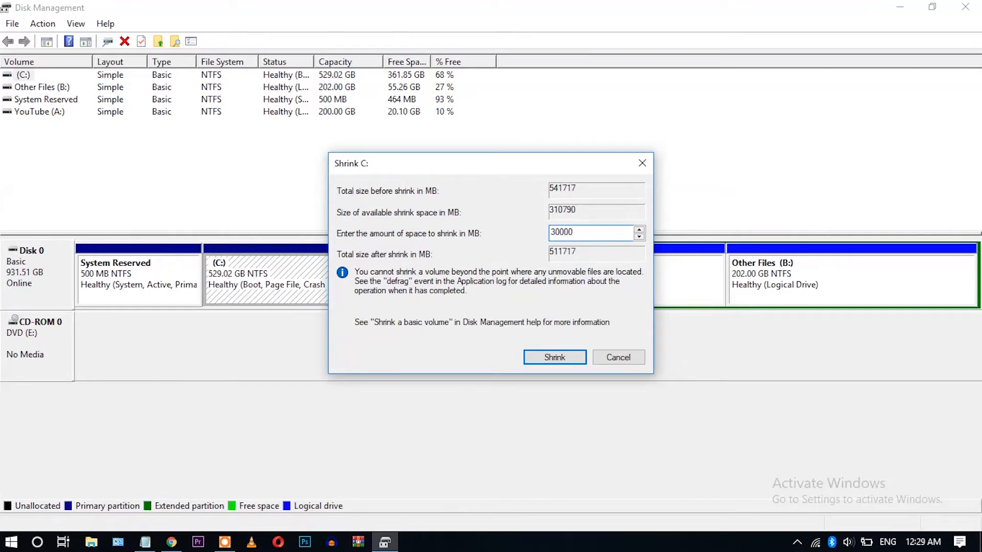
pyautogui.click(592, 233)
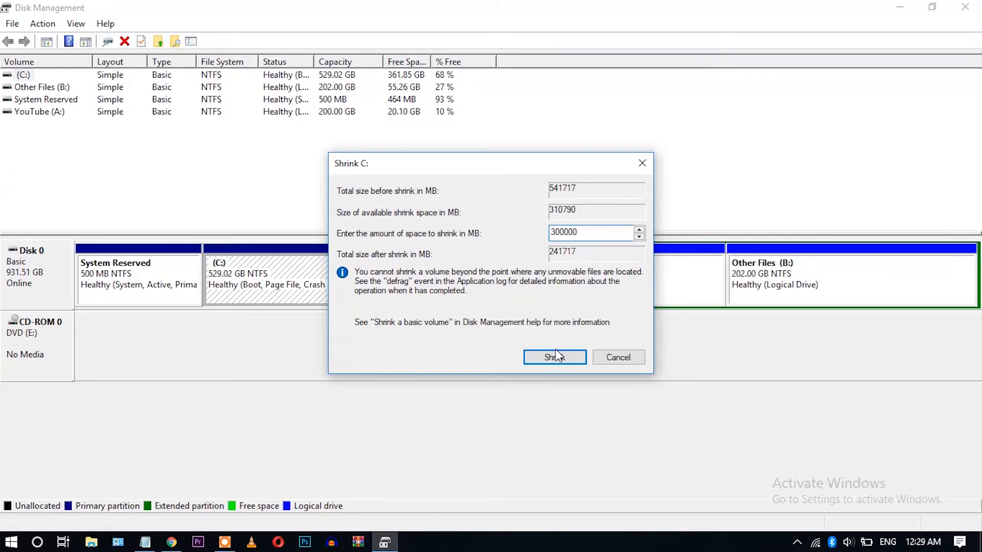
pyautogui.click(554, 357)
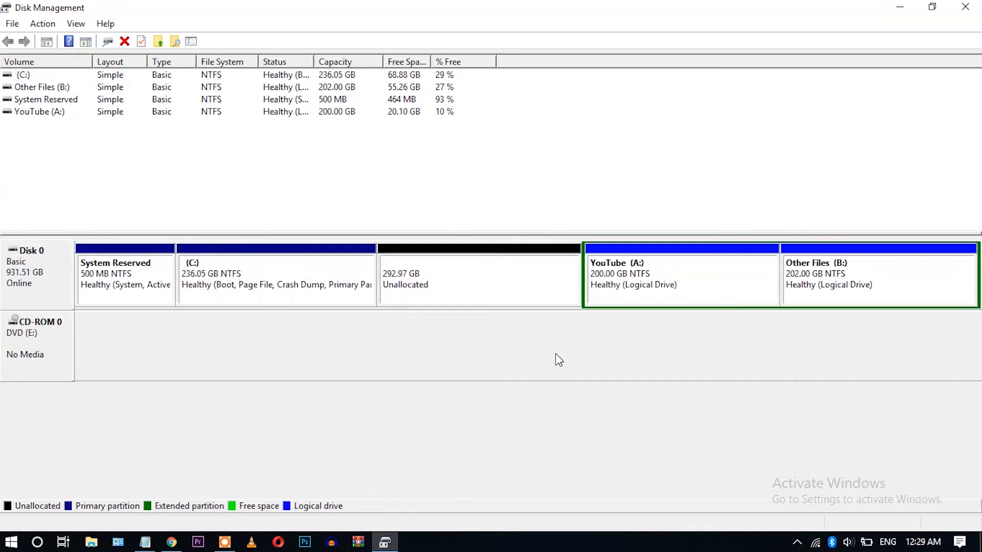
pyautogui.click(478, 278)
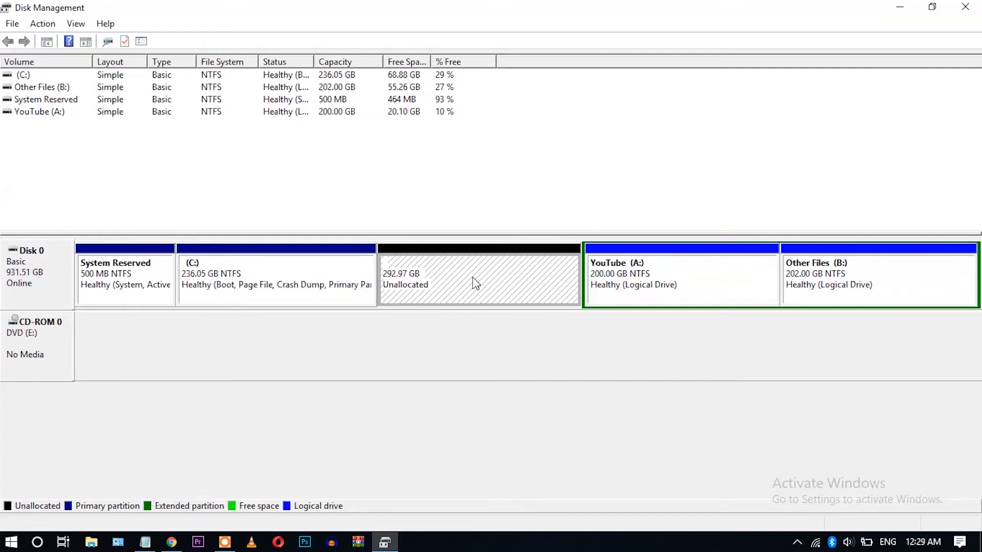
# - Start a New Simple Volume on the unallocated space using the full 300000 MB size
pyautogui.rightClick(475, 282)
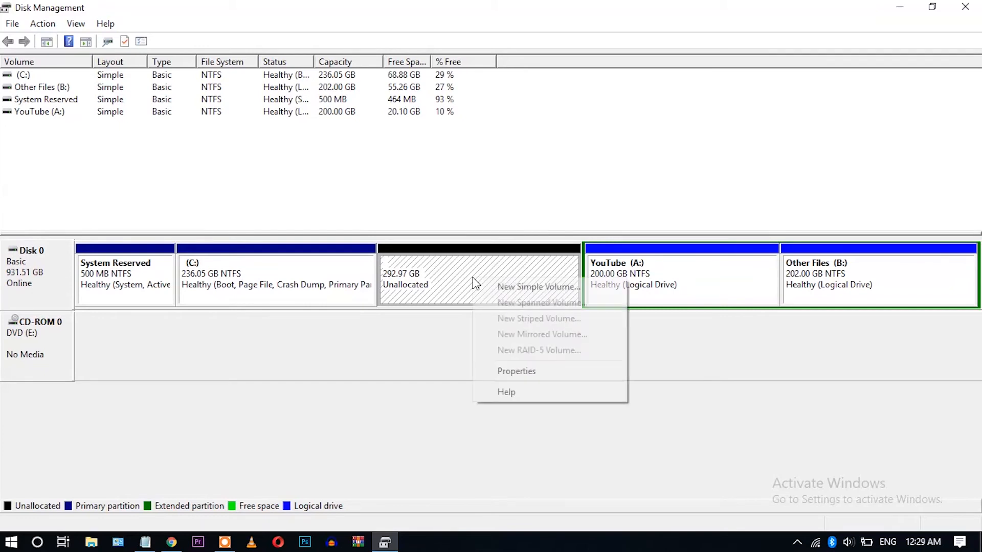
pyautogui.moveTo(520, 286)
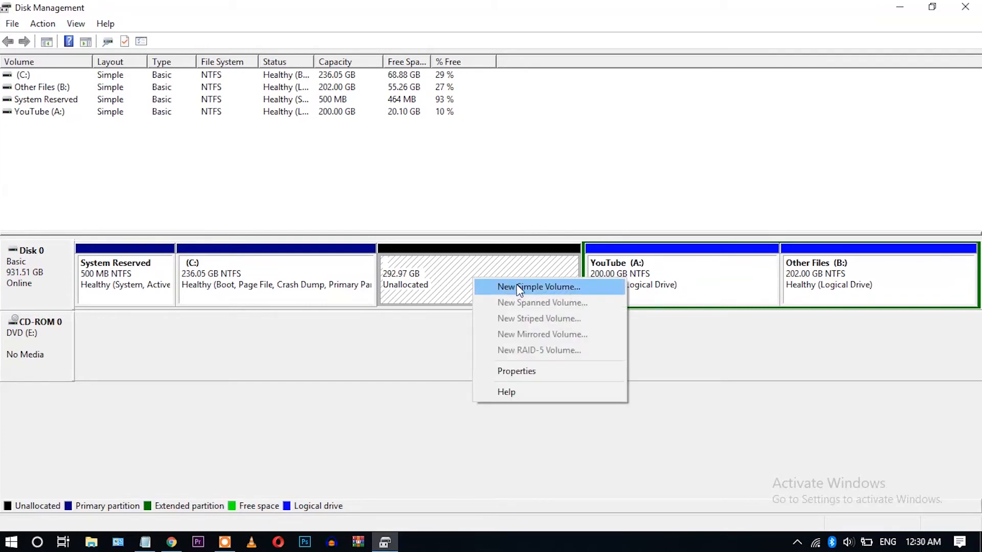
pyautogui.click(536, 286)
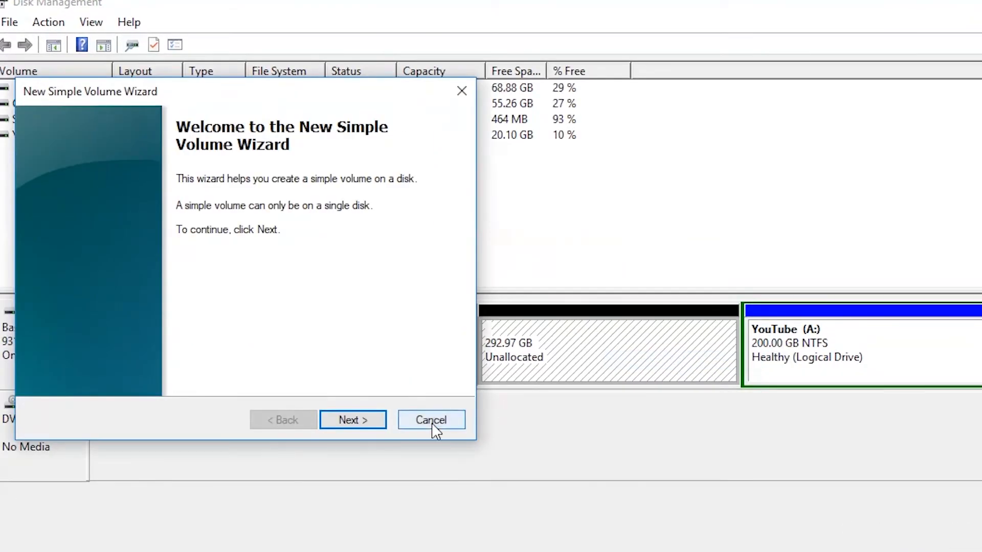
pyautogui.click(352, 420)
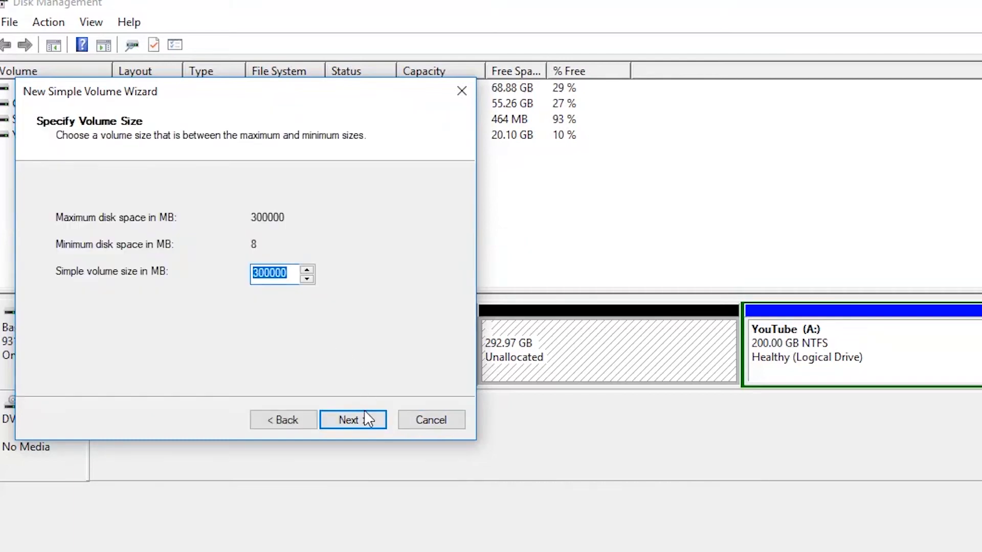
pyautogui.click(353, 420)
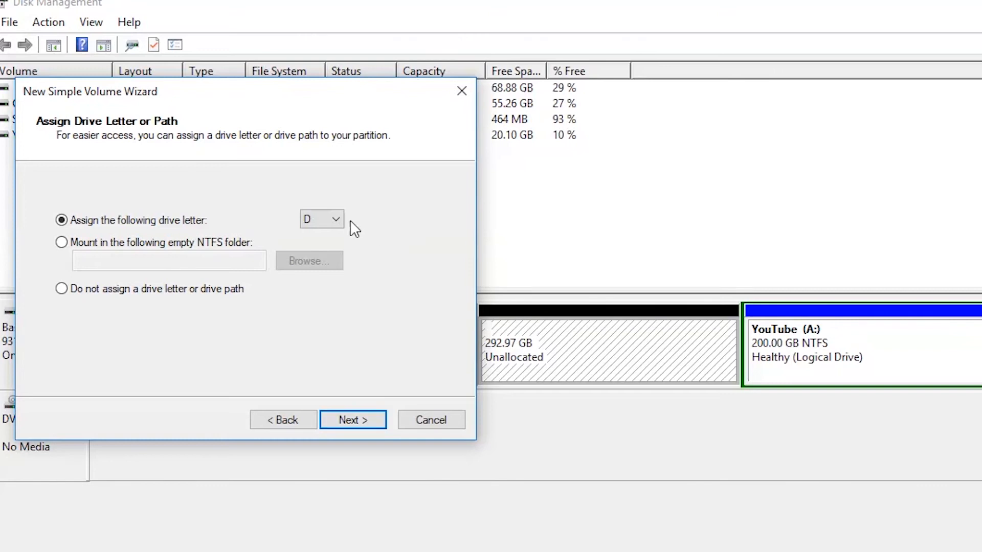
pyautogui.moveTo(289, 229)
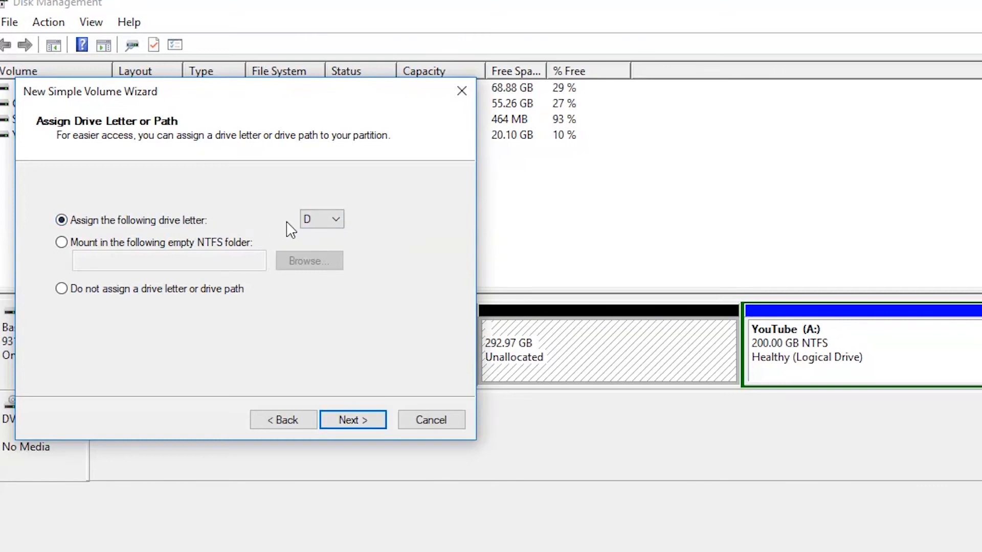
pyautogui.moveTo(276, 228)
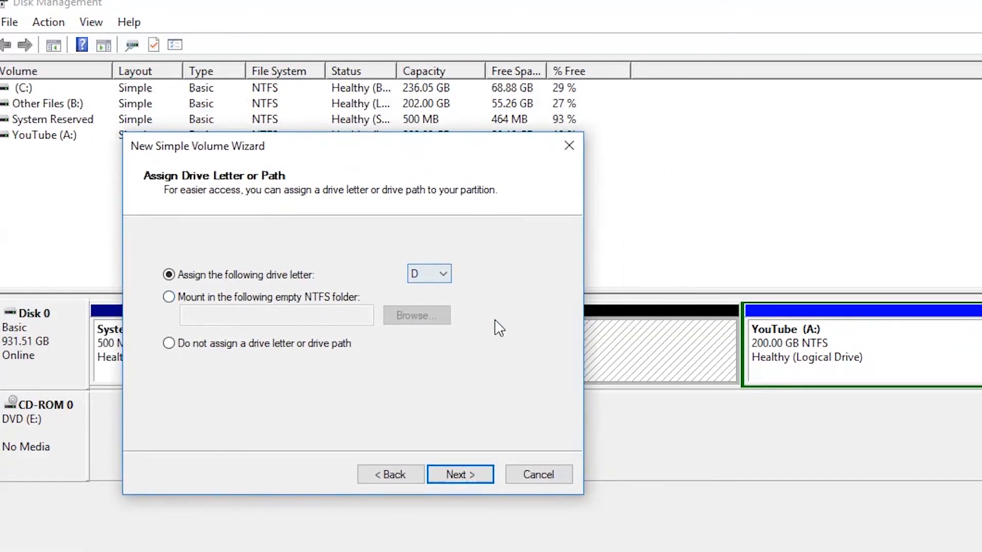
# - Assign drive letter D, NTFS format and label 'software', then finish the volume
pyautogui.click(459, 473)
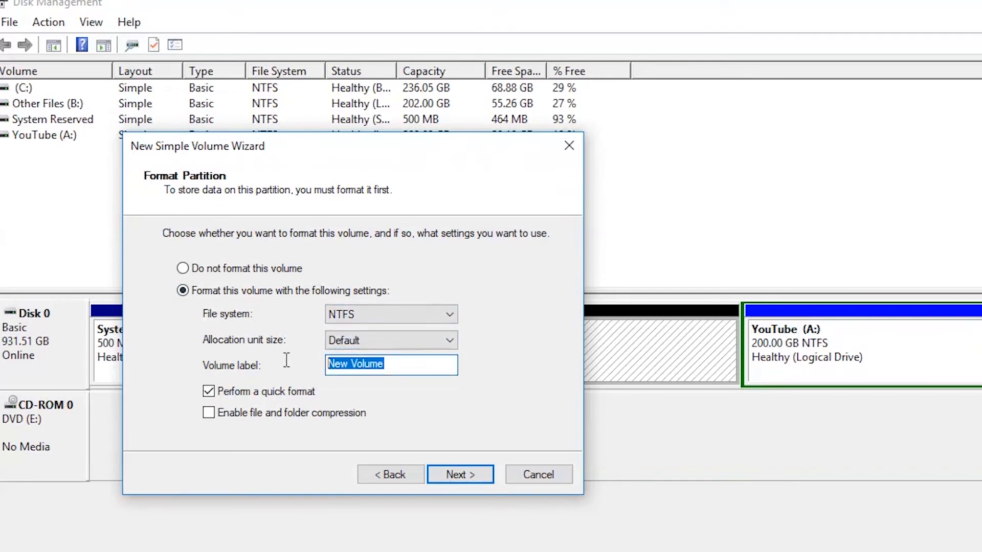
pyautogui.write('software')
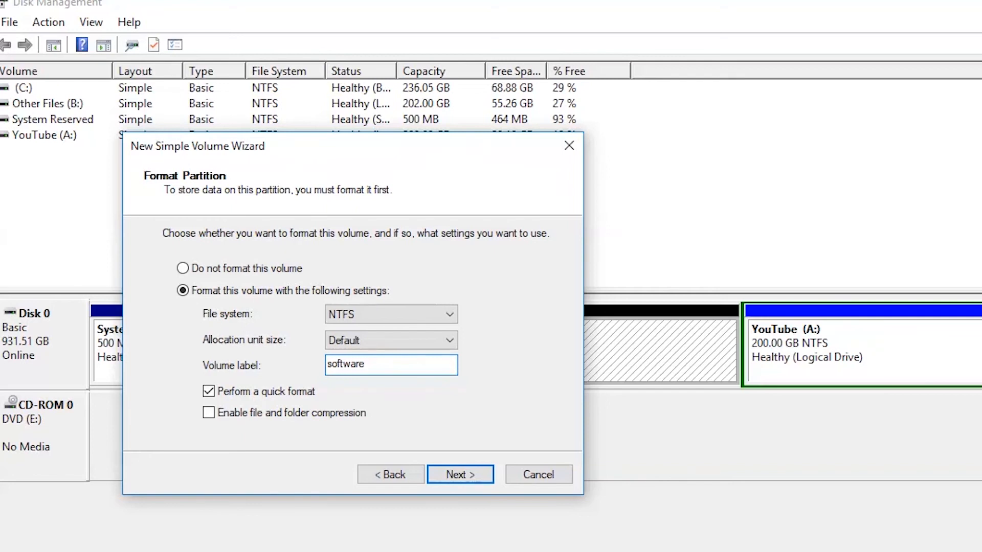
pyautogui.click(459, 473)
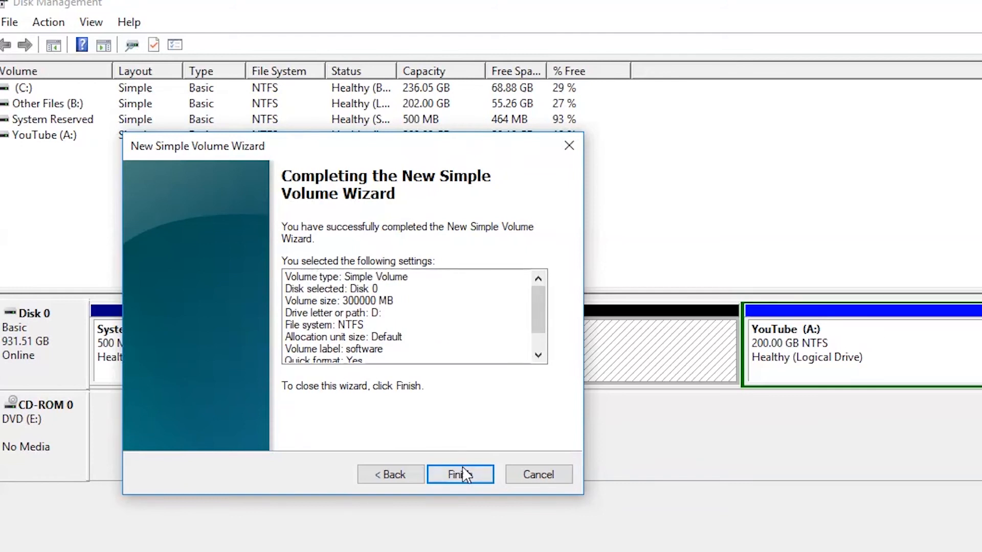
pyautogui.click(460, 474)
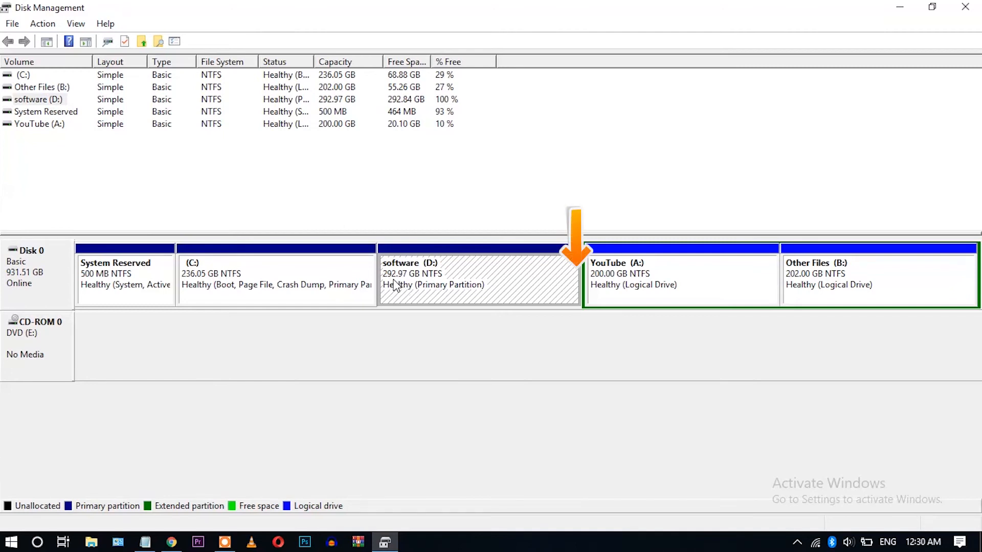
pyautogui.moveTo(436, 295)
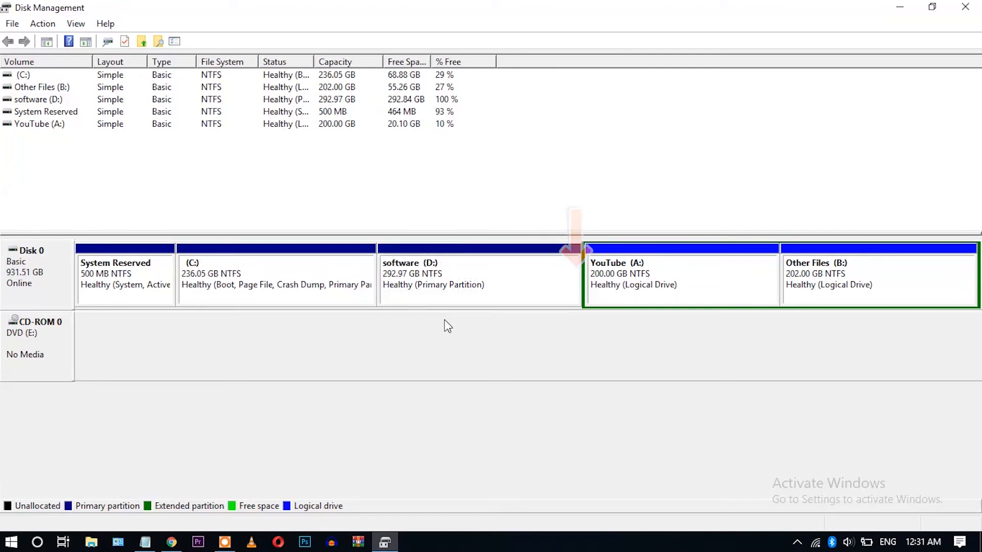
# - Open the empty software (D:) drive with 292 GB free from This PC
pyautogui.click(11, 542)
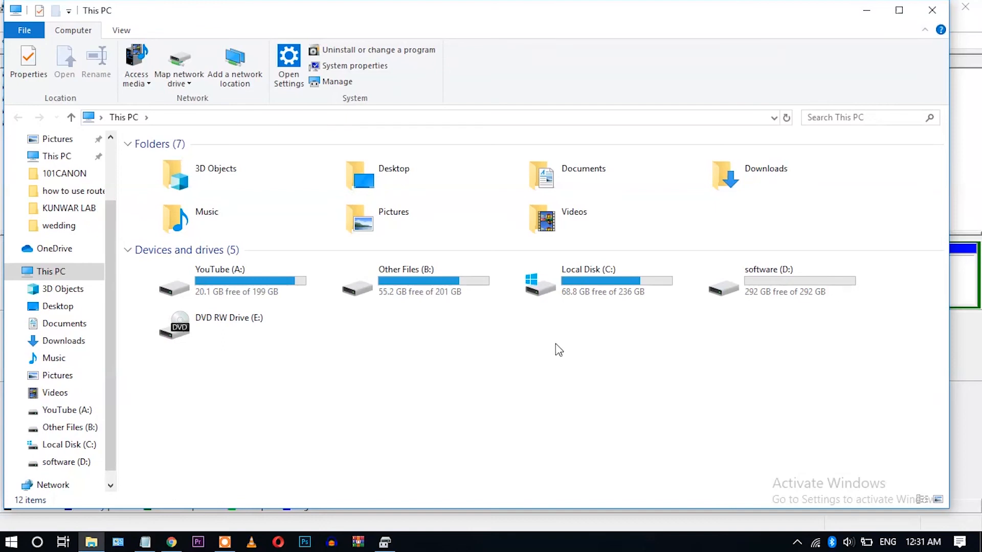
pyautogui.moveTo(823, 345)
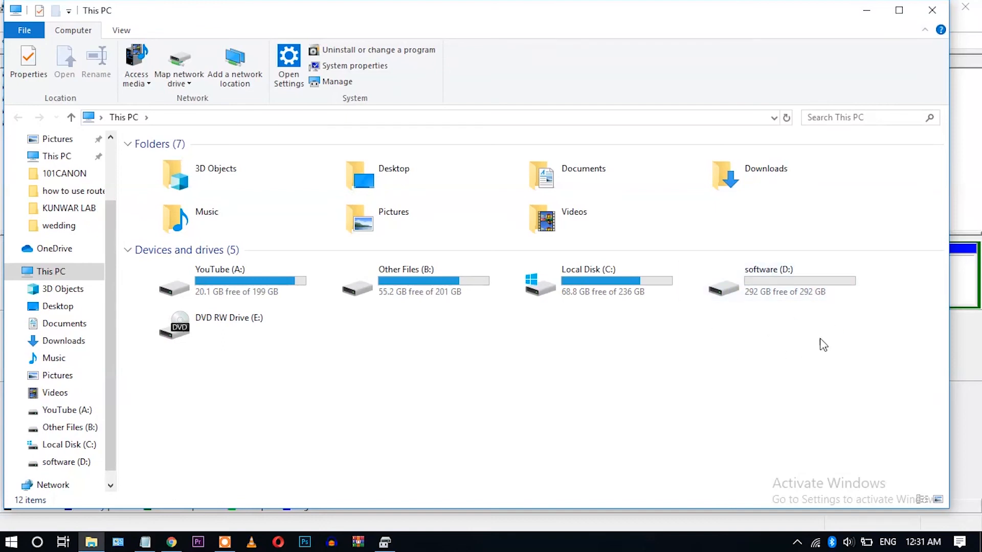
pyautogui.moveTo(773, 291)
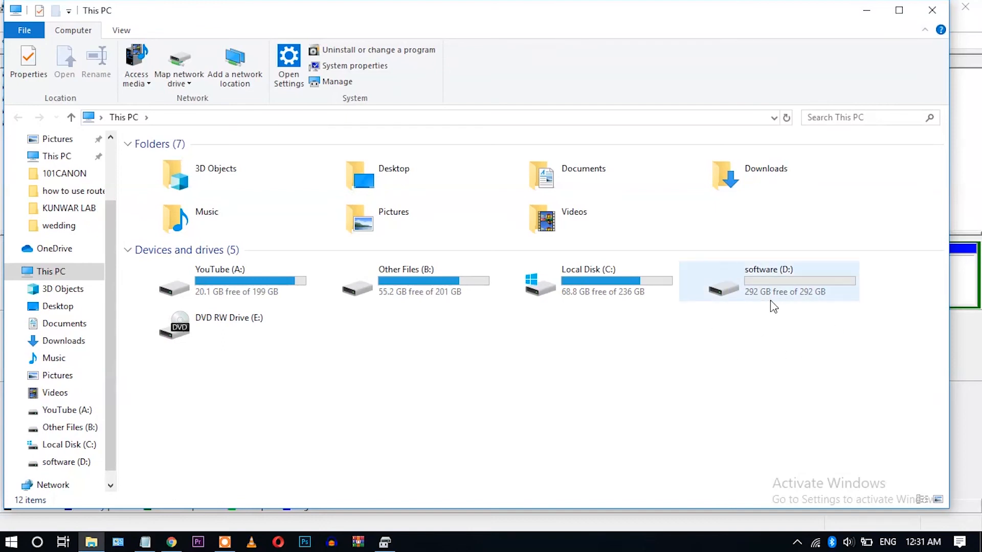
pyautogui.moveTo(808, 280)
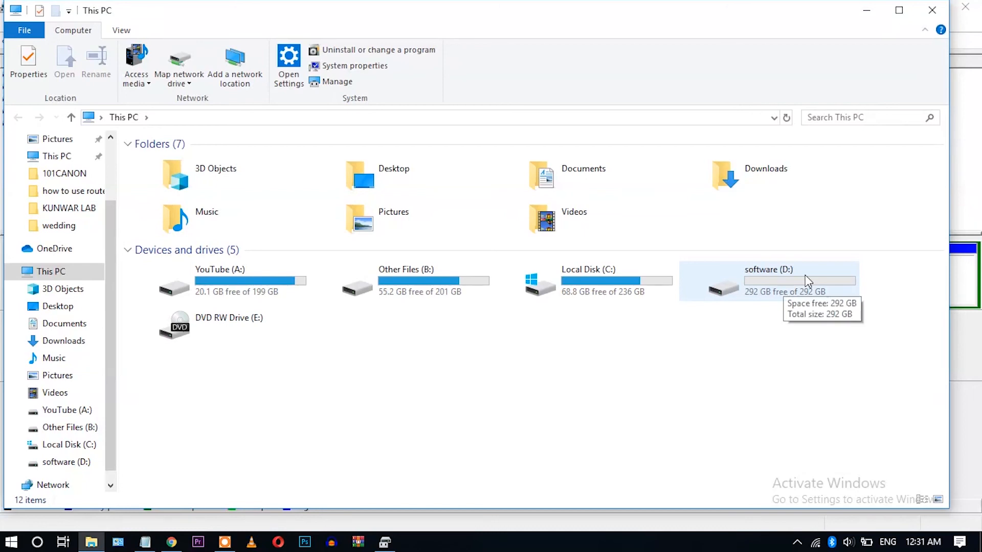
pyautogui.click(768, 283)
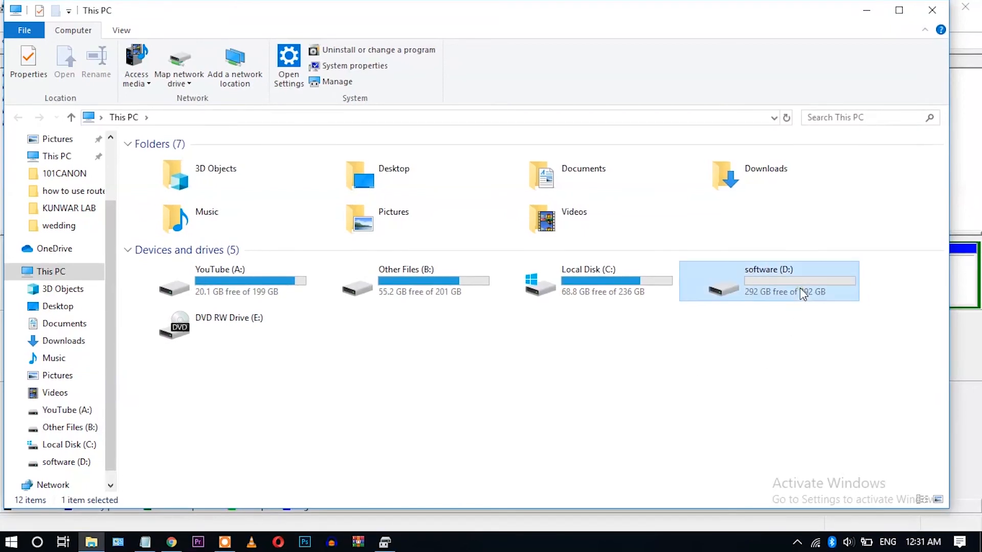
pyautogui.doubleClick(768, 282)
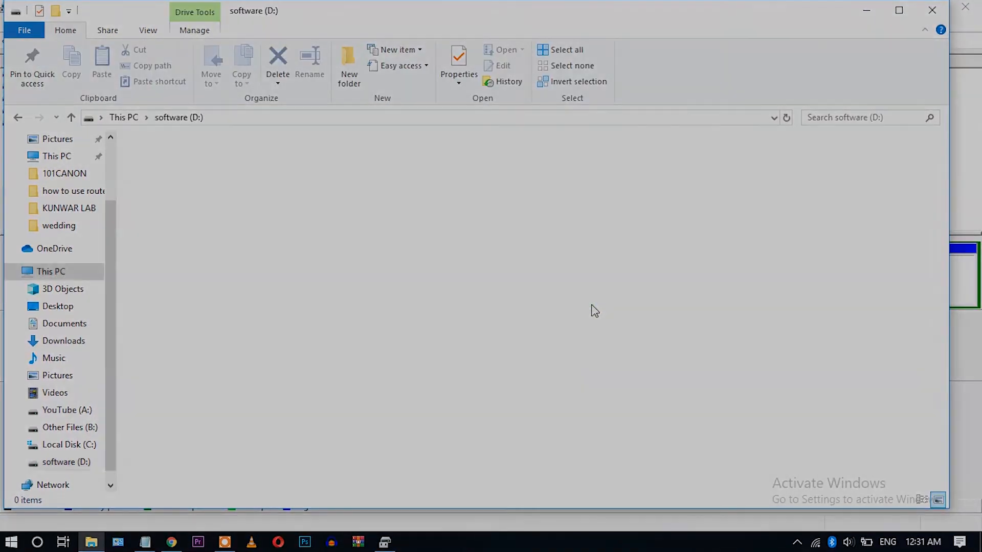